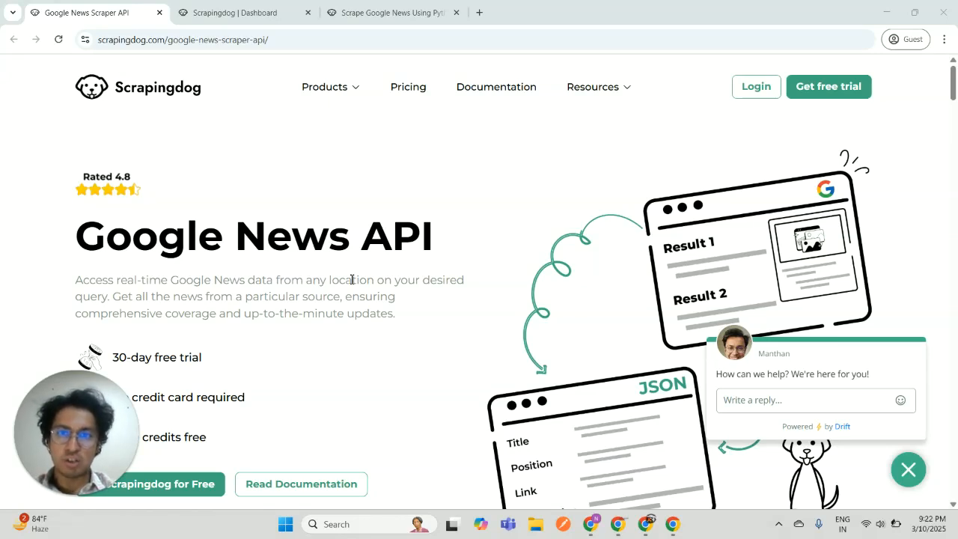
mouse_move(299, 201)
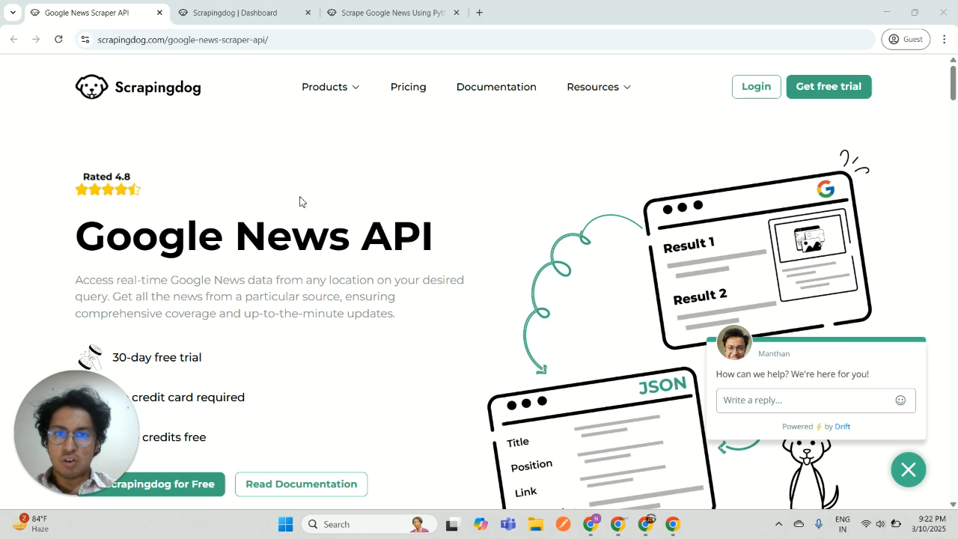
mouse_move(241, 56)
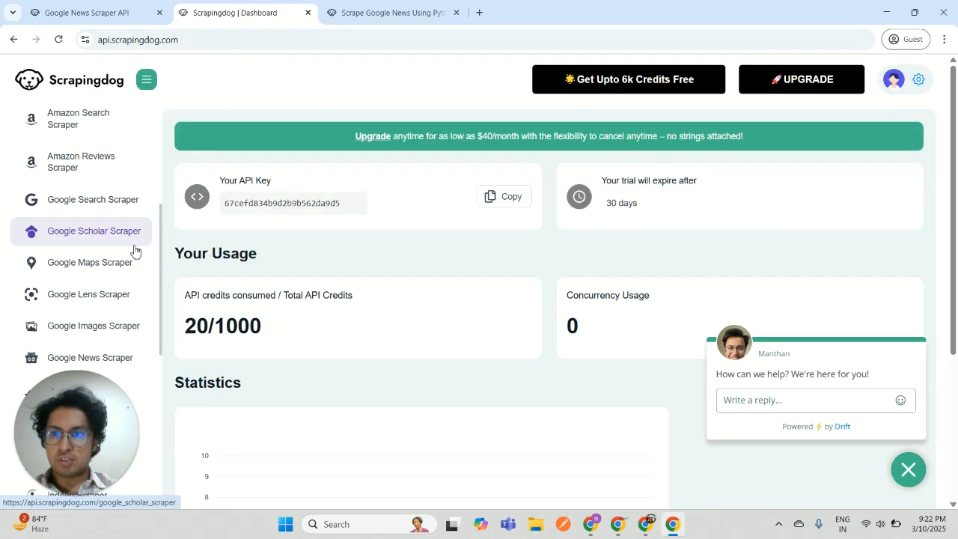
Step: Open the Google News Scraper form from the dashboard sidebar
scroll("down", 3)
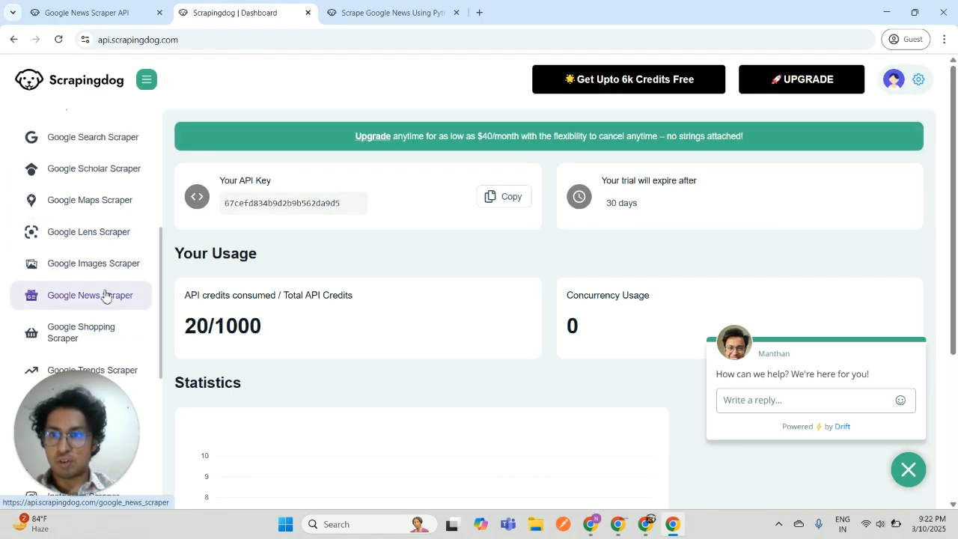
left_click(90, 294)
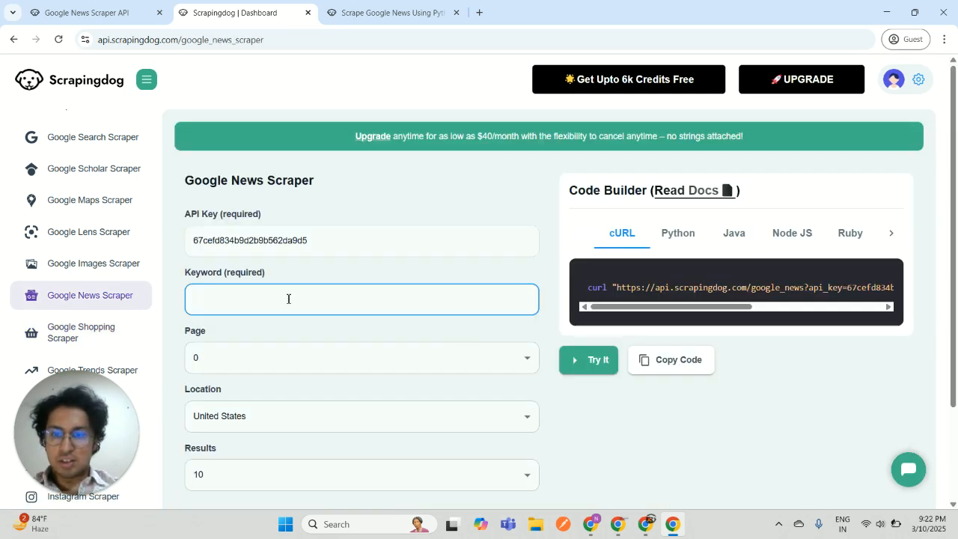
Step: Query Google News for 'elon musk' and review the 200 OK JSON response
type("elon musk")
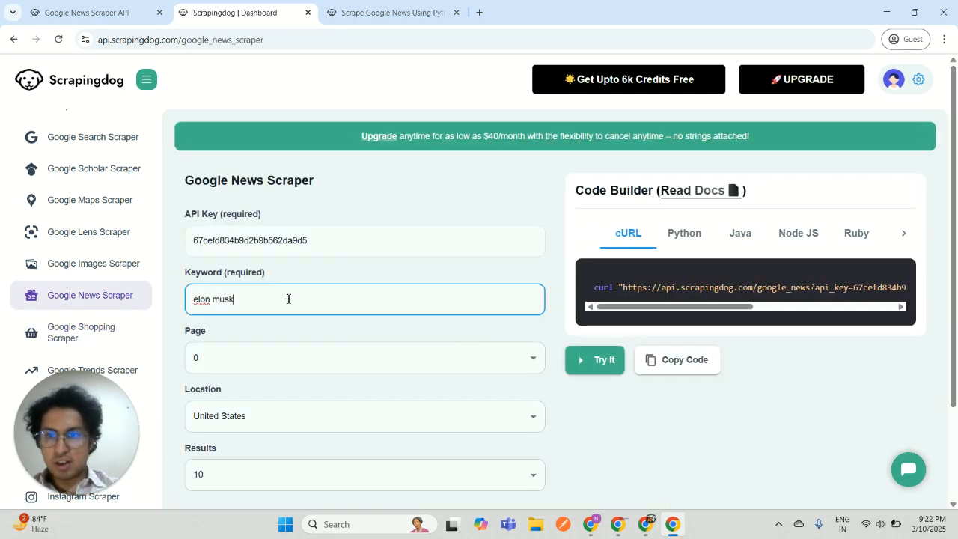
left_click(593, 359)
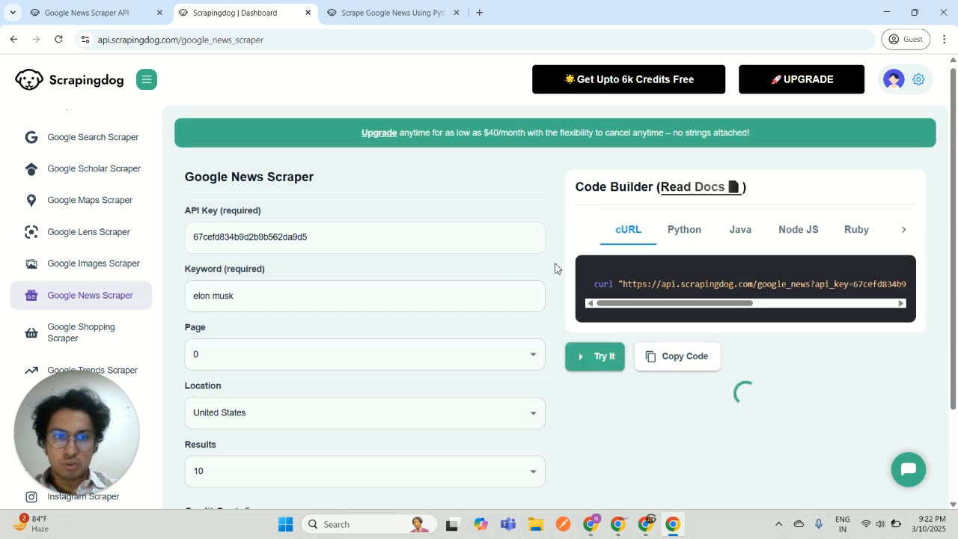
scroll("down", 3)
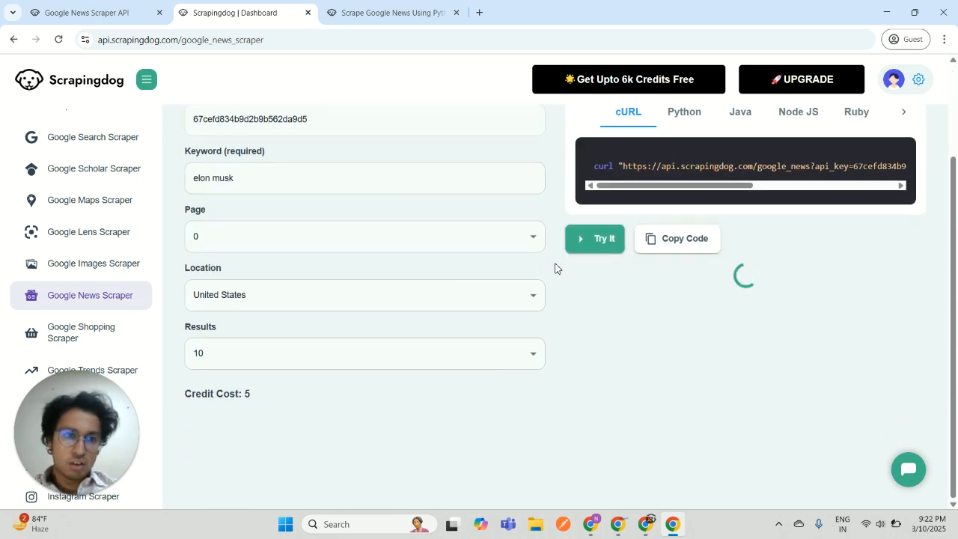
left_click(594, 238)
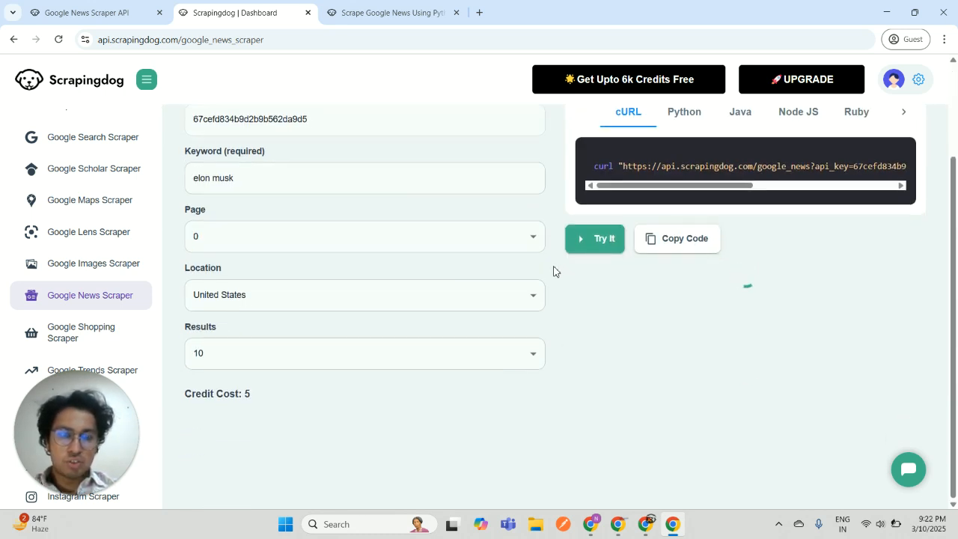
left_click(594, 238)
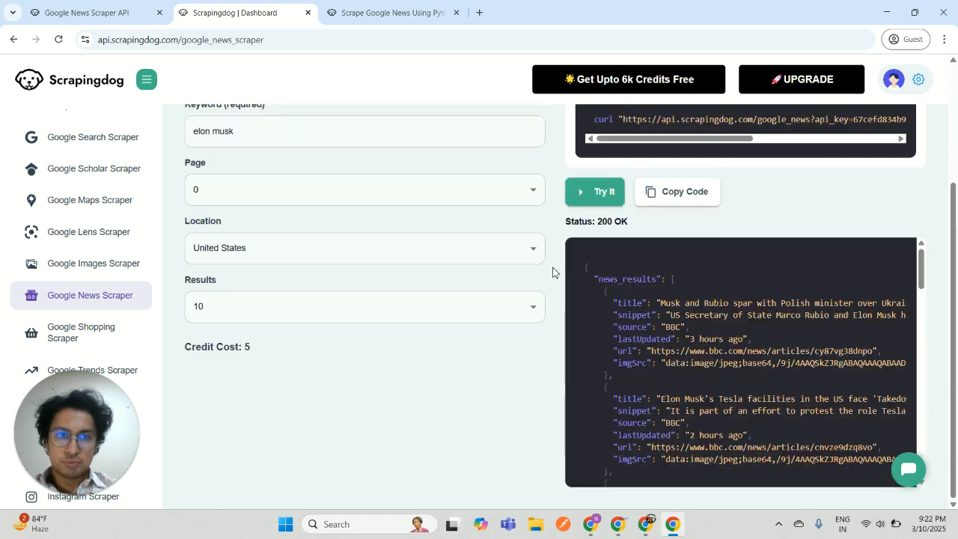
scroll("down", 3)
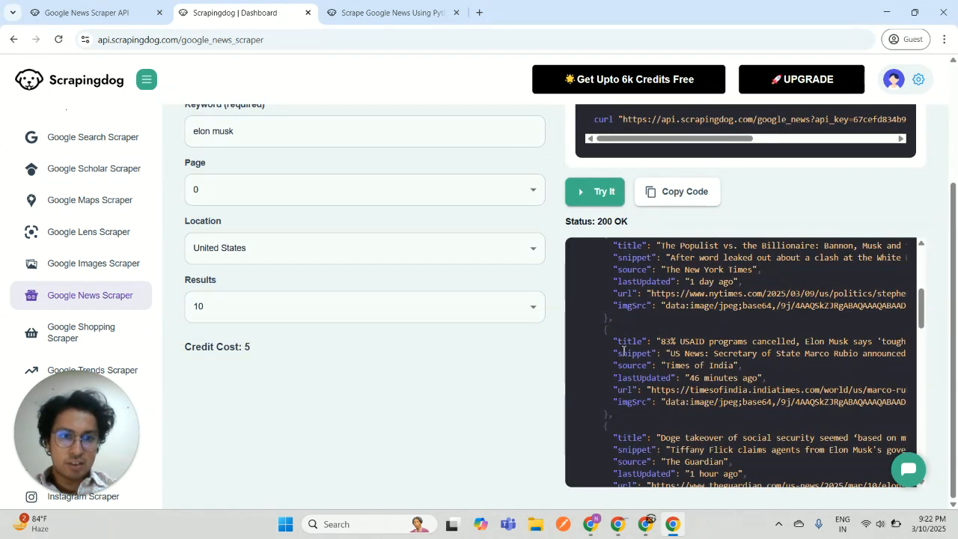
double_click(645, 377)
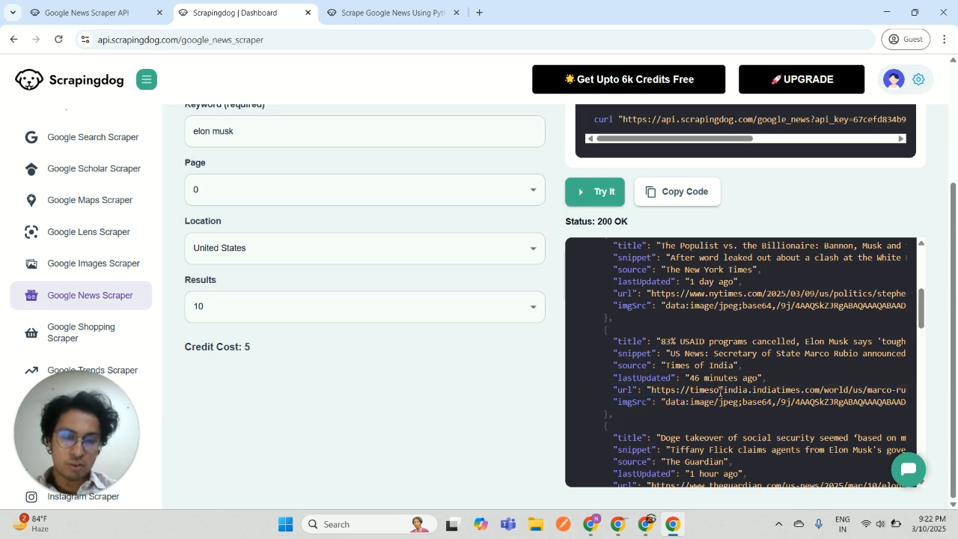
mouse_move(499, 246)
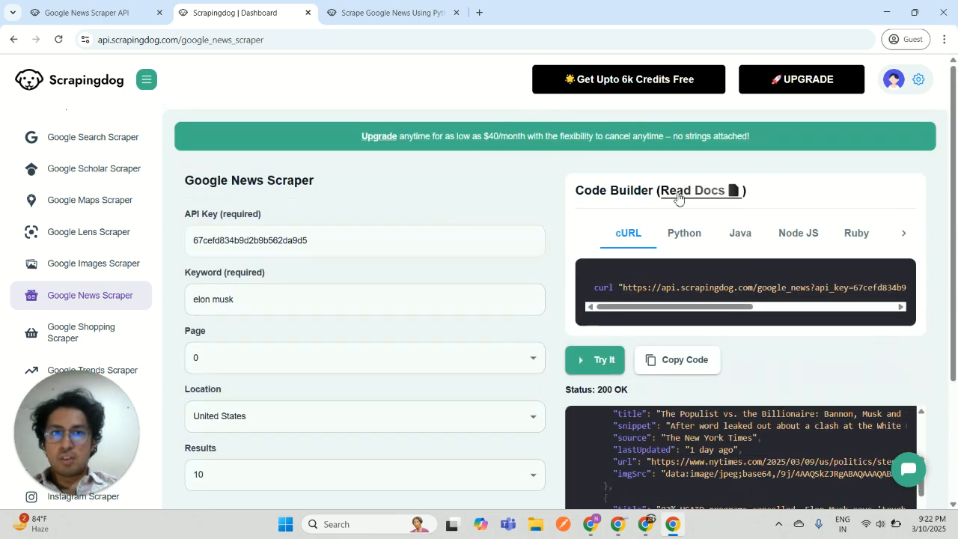
left_click(684, 190)
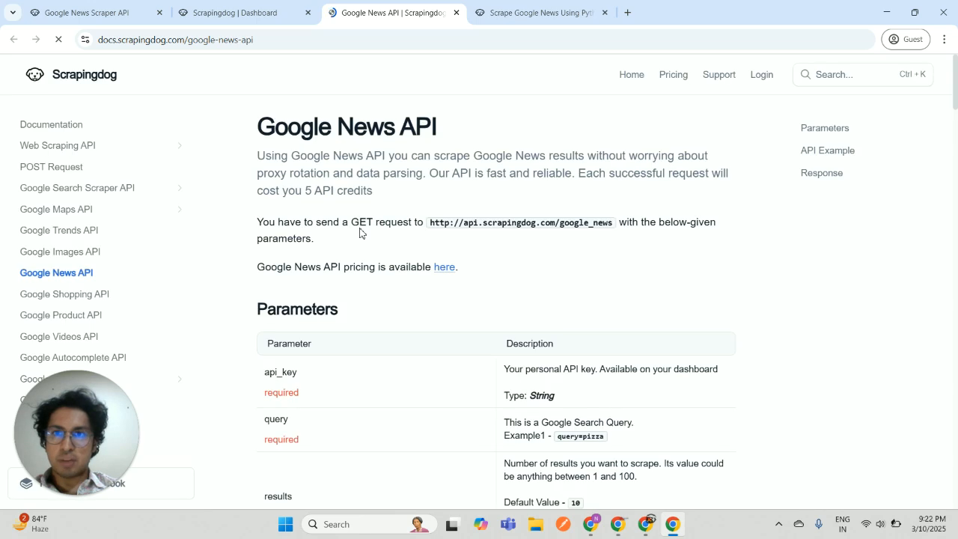
Step: Scroll the Google News API docs, then return to the product page tab
scroll("down", 3)
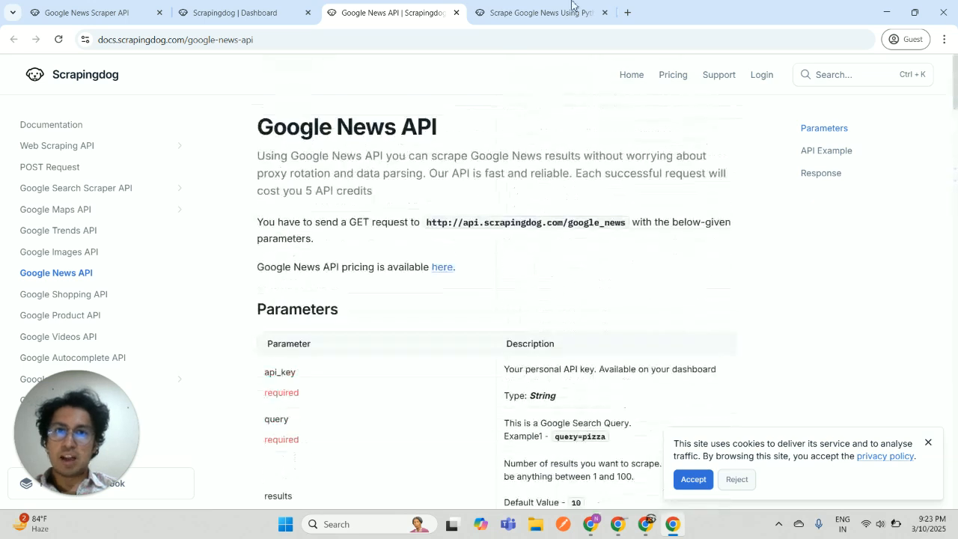
left_click(538, 13)
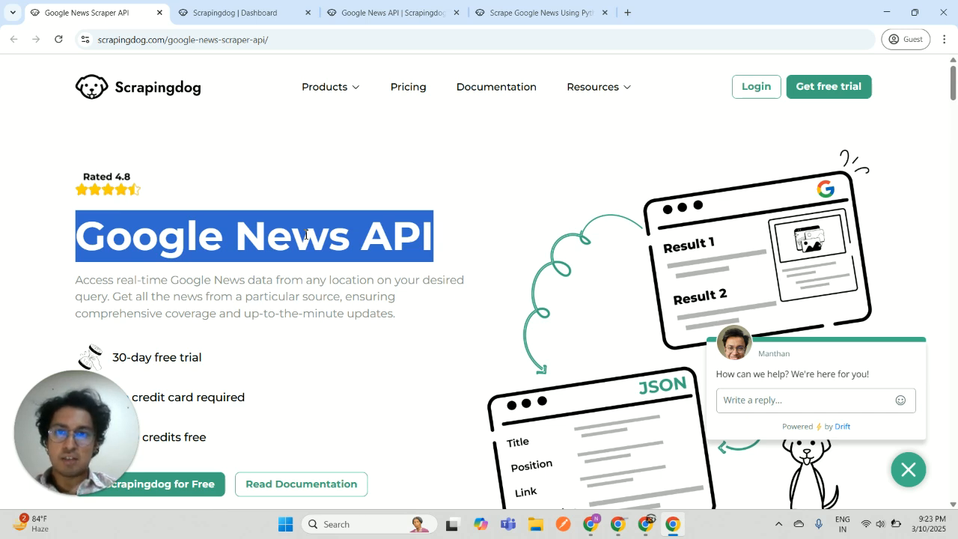
mouse_move(38, 163)
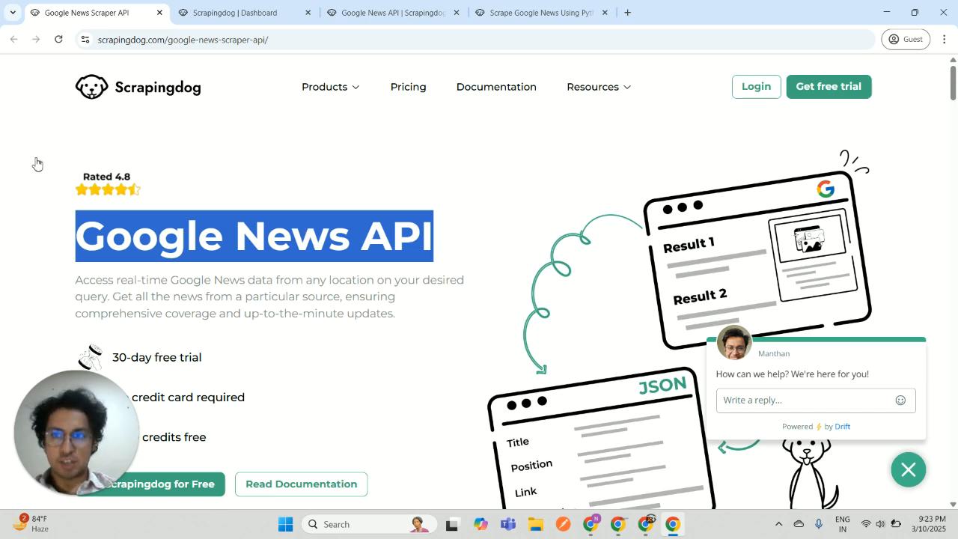